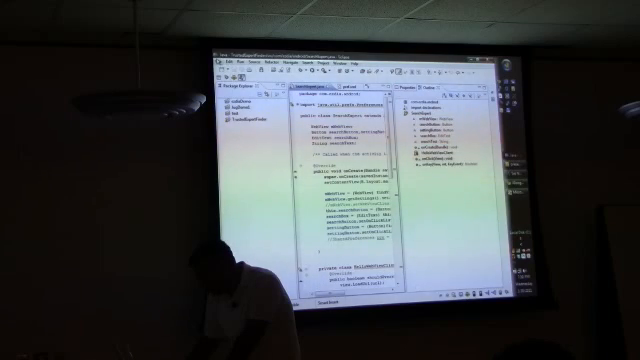
- Bring up Eclipse's File menu over the open Java source file
left_click(224, 64)
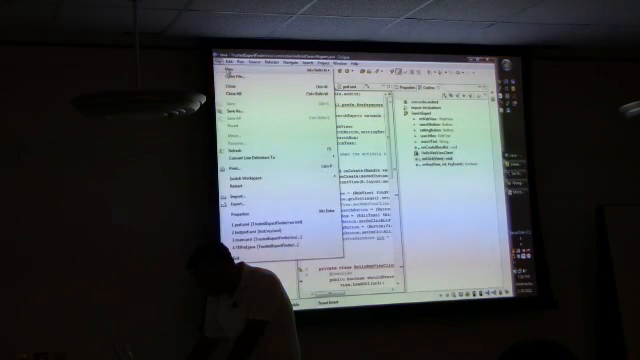